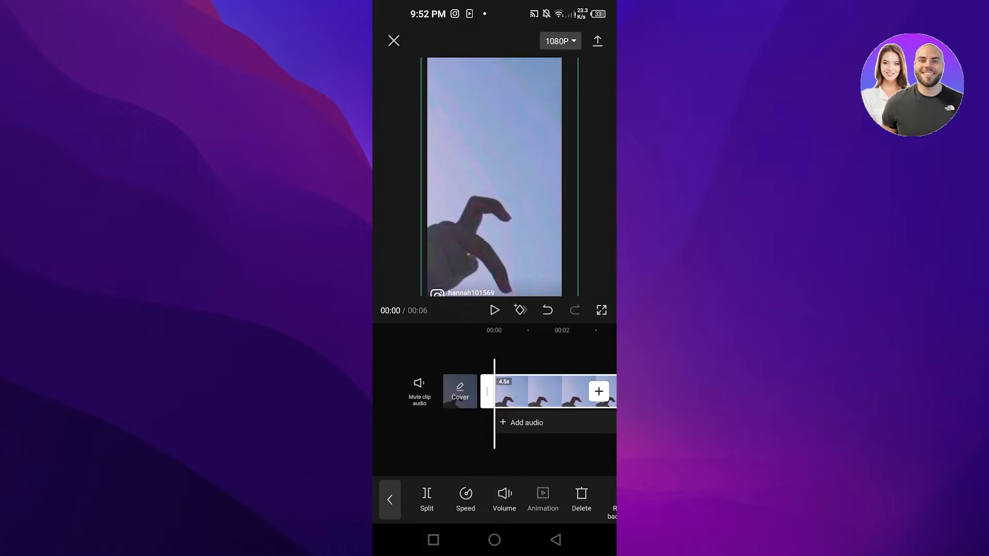
Step: Show the Format presets: Fit, 9:16, 16:9, 1:1 and 4:3
click(390, 499)
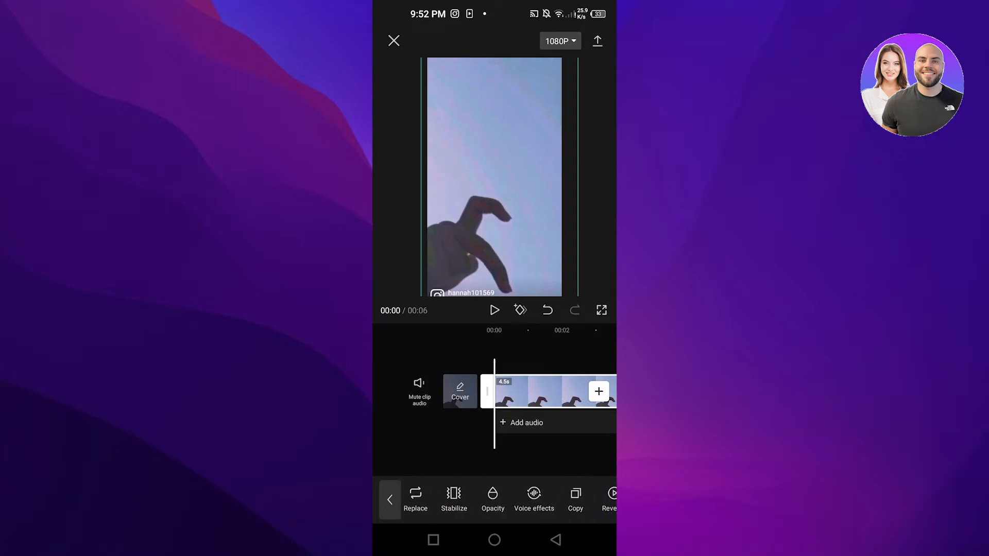
click(390, 498)
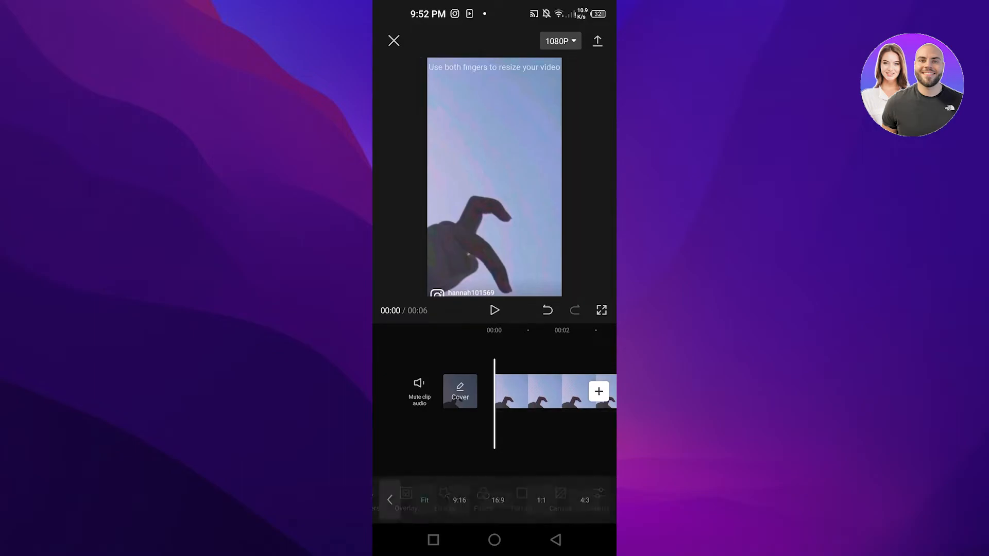
click(390, 499)
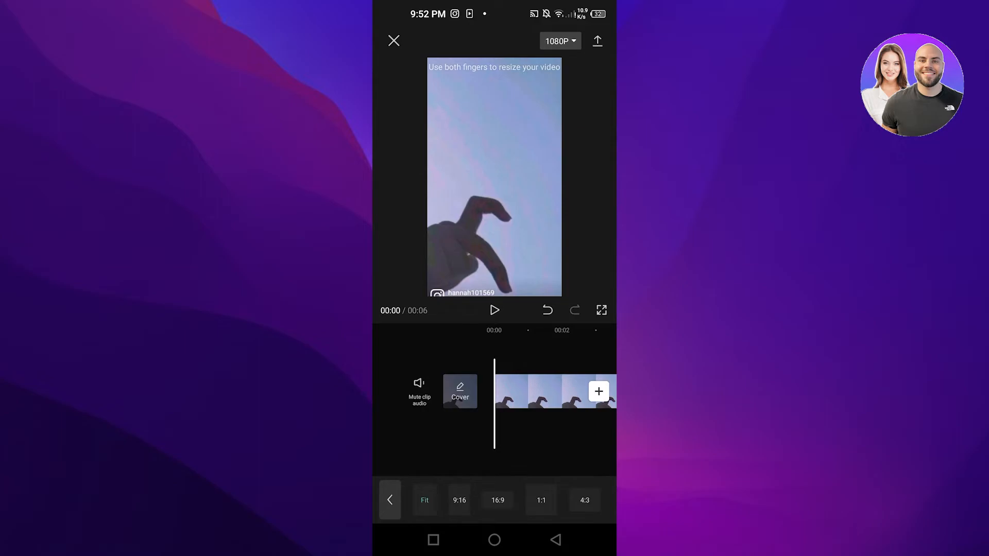